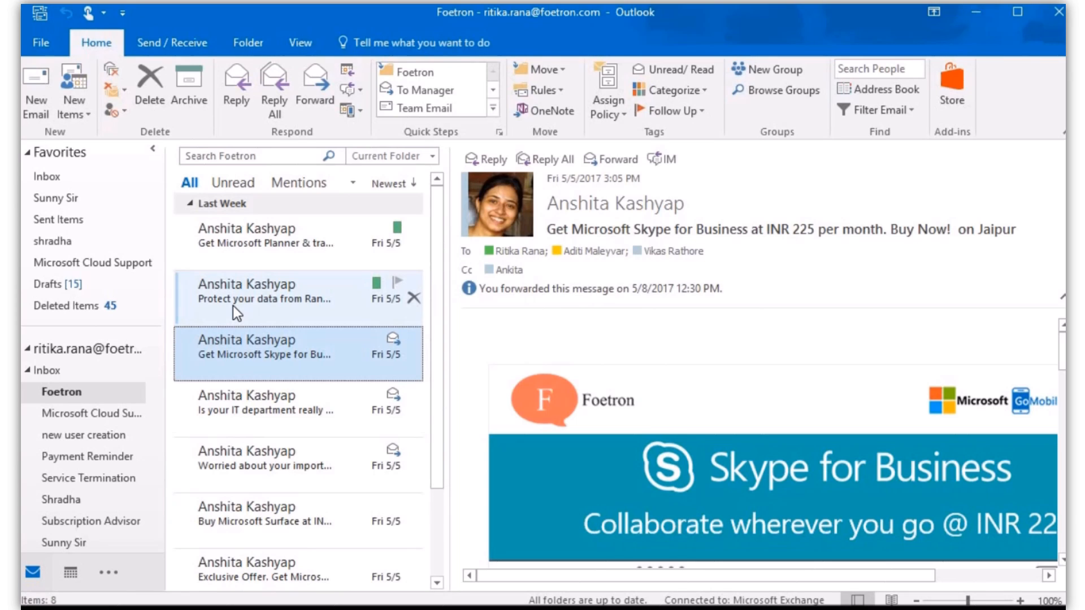
# Step: Read the Skype for Business and email archiving offer emails in the Foetron folder
pyautogui.click(298, 402)
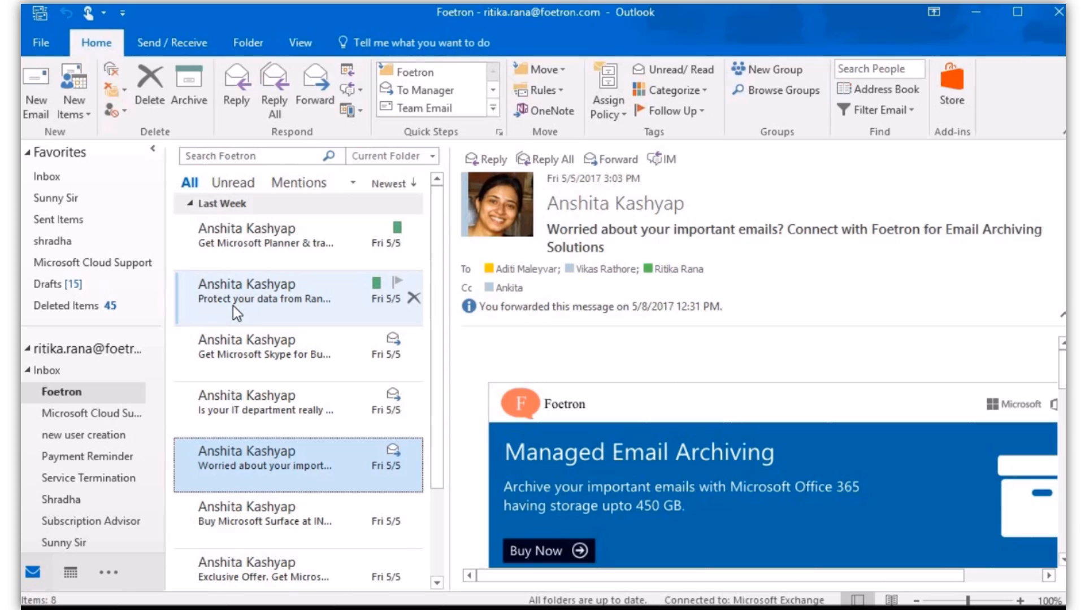
pyautogui.click(277, 521)
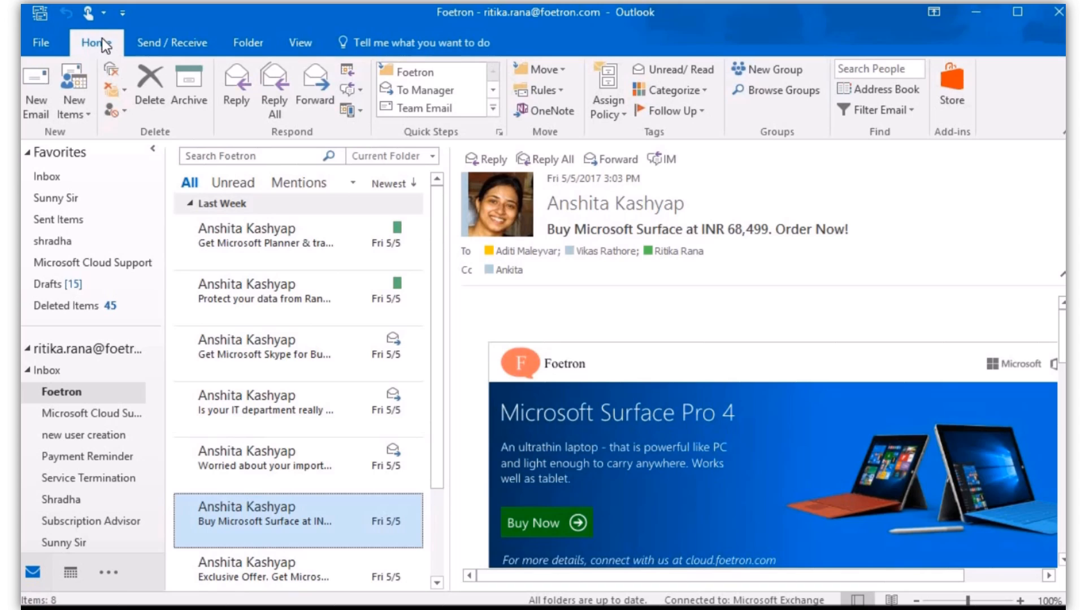
pyautogui.moveTo(768, 69)
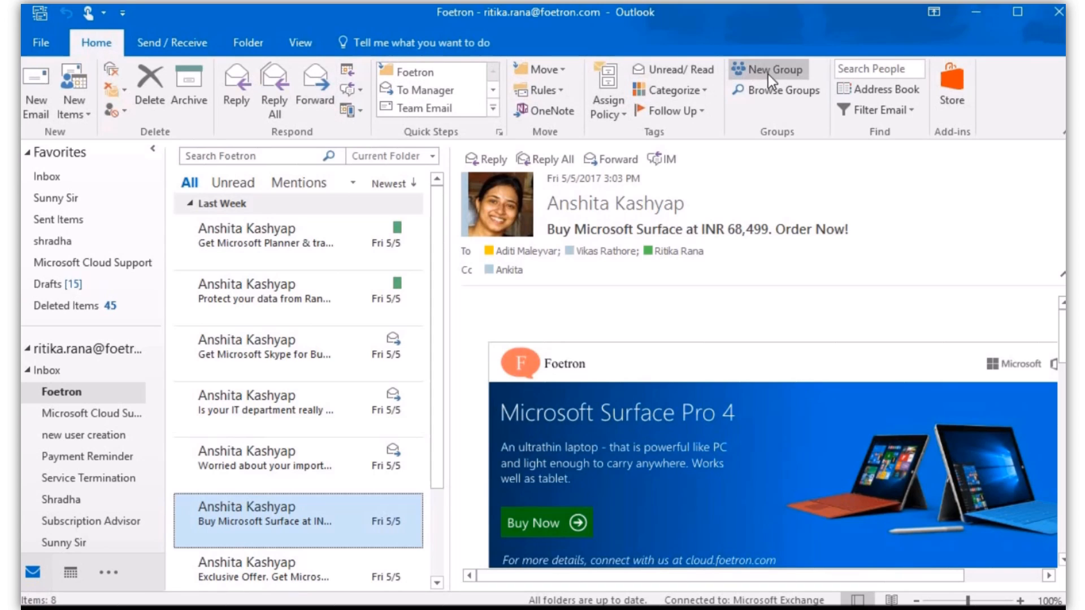
pyautogui.moveTo(770, 69)
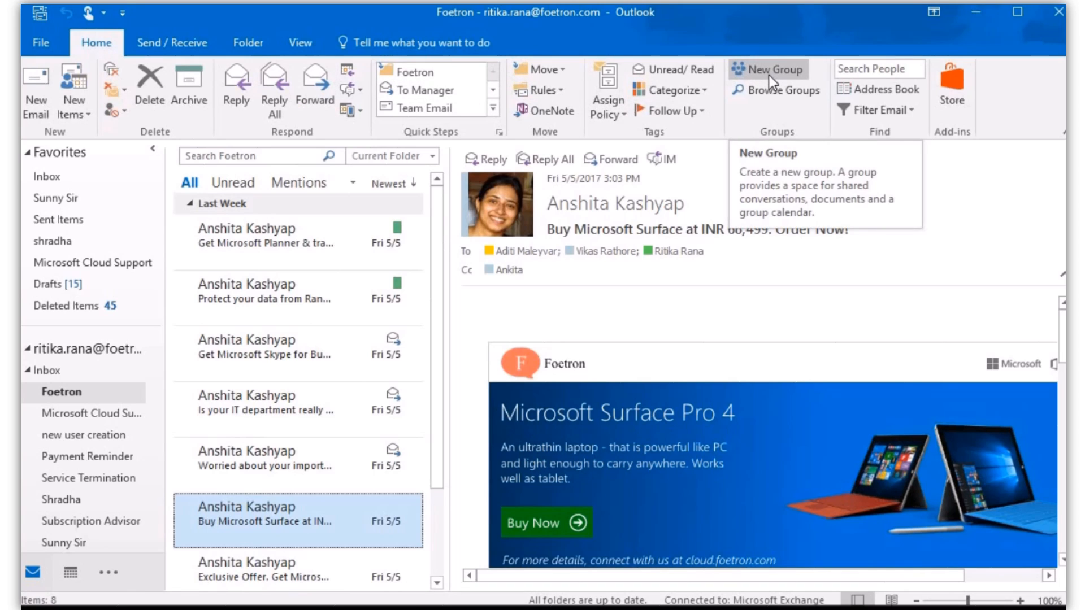
# Step: Open the Create Group dialog from New Group and select the name box
pyautogui.click(767, 69)
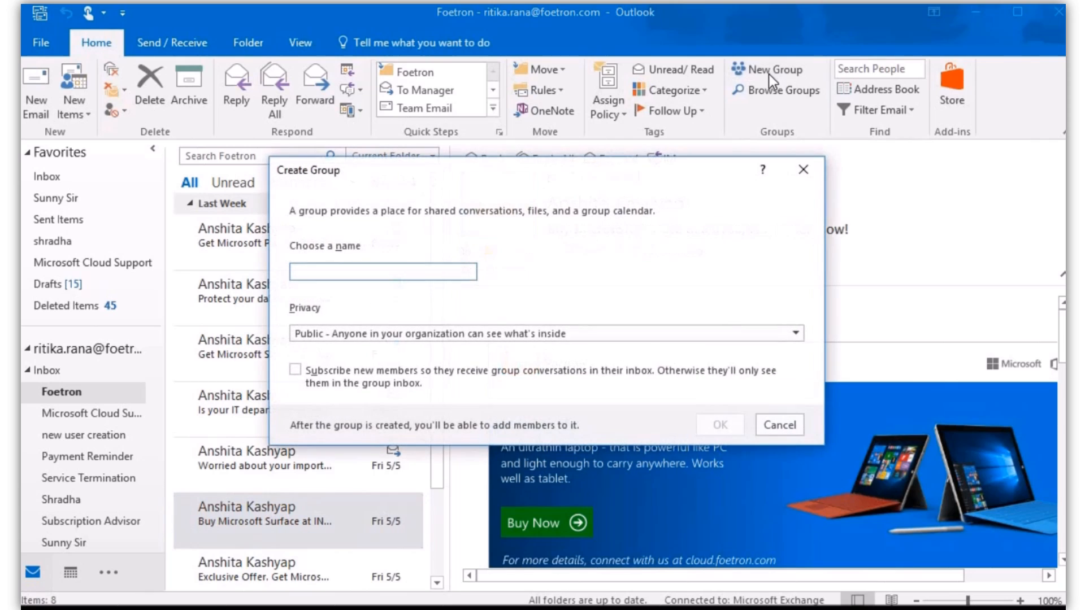
pyautogui.moveTo(444, 238)
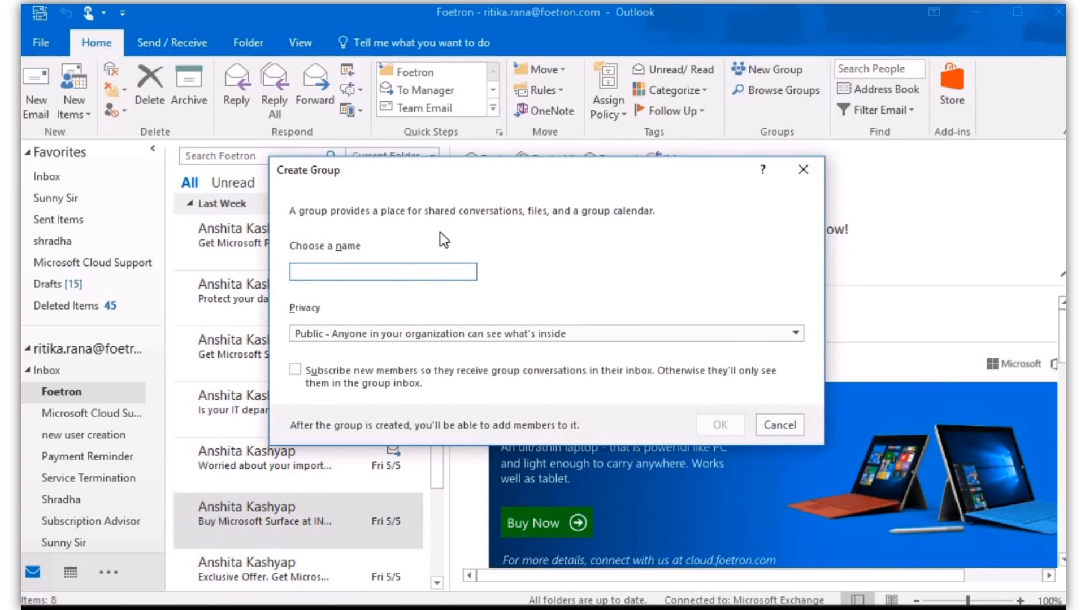
pyautogui.click(382, 271)
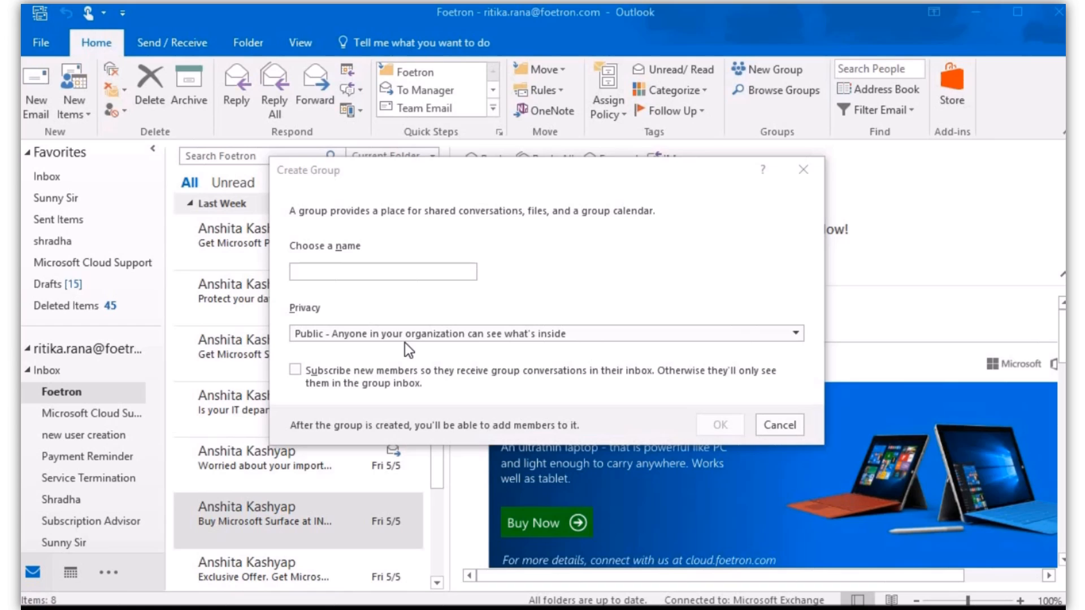
pyautogui.click(383, 271)
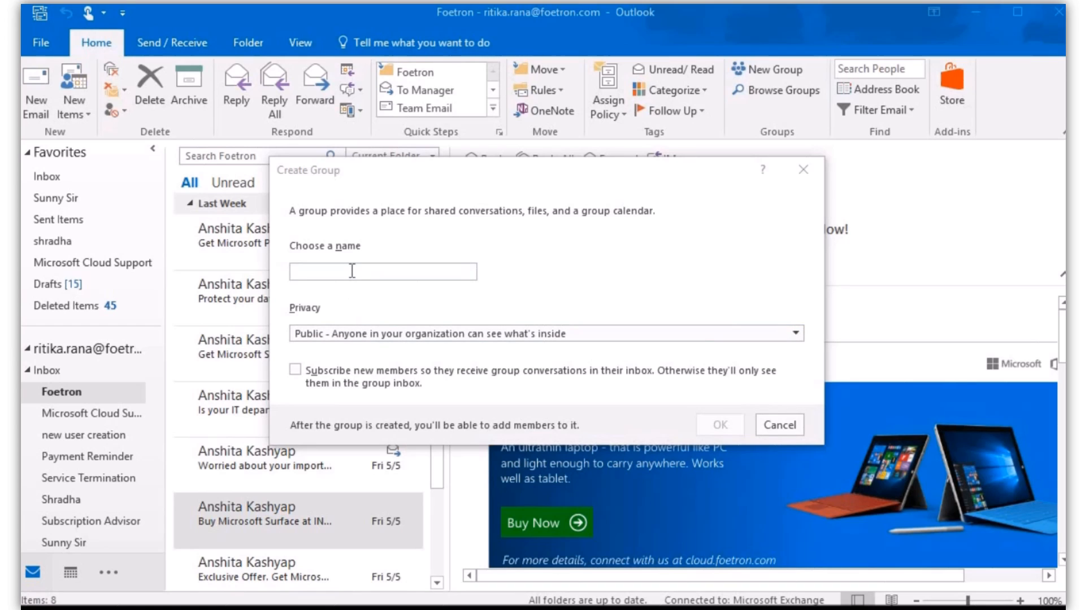
# Step: Name the group 'Foetron Marketing Offers' and open the privacy dropdown
pyautogui.write('Foetron Marketing O')
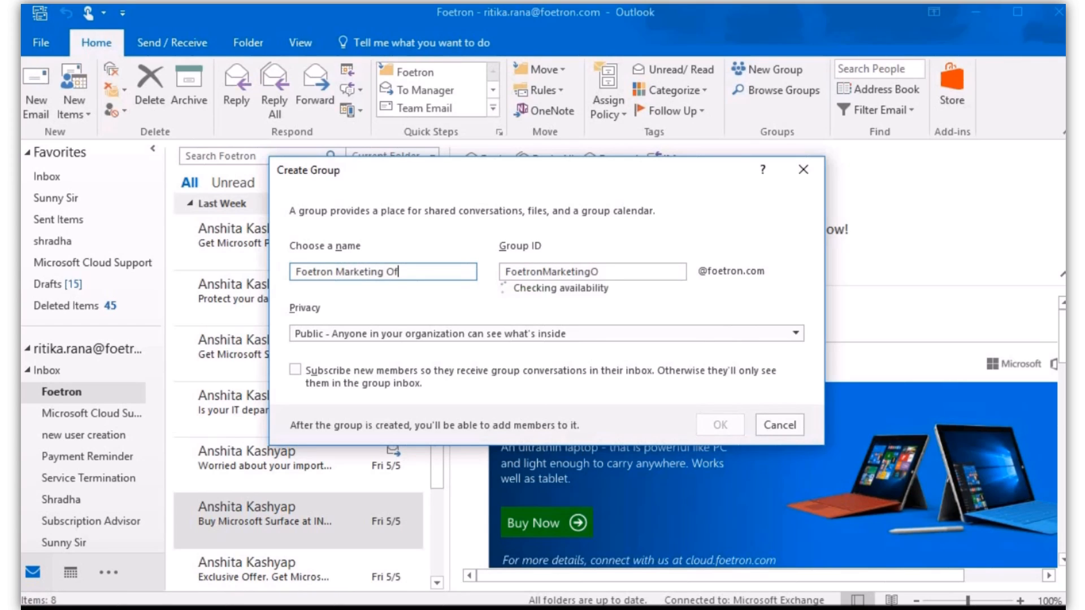
pyautogui.write('fers')
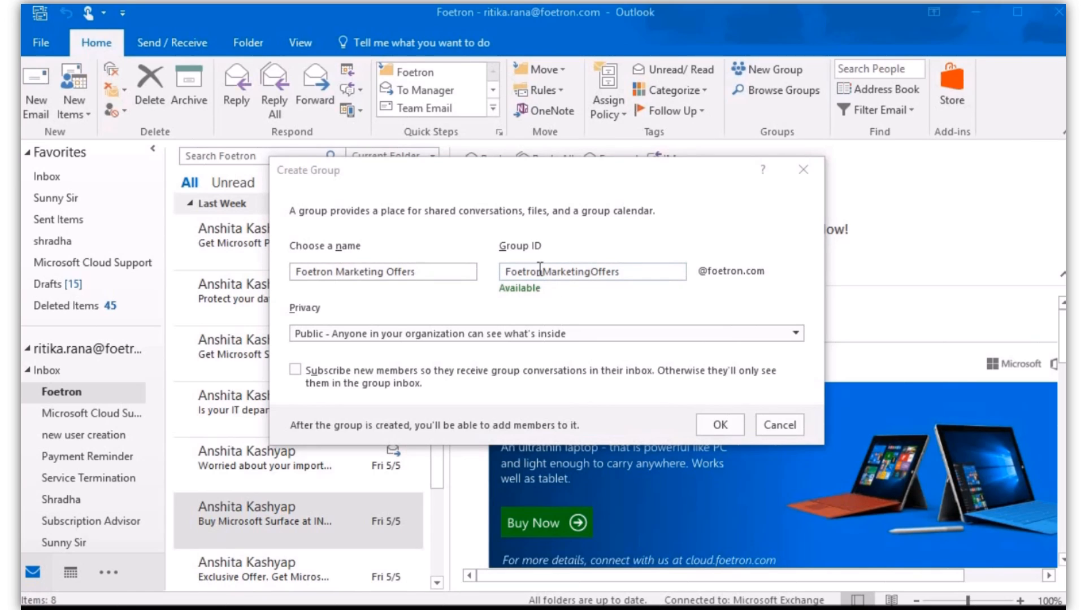
pyautogui.moveTo(554, 287)
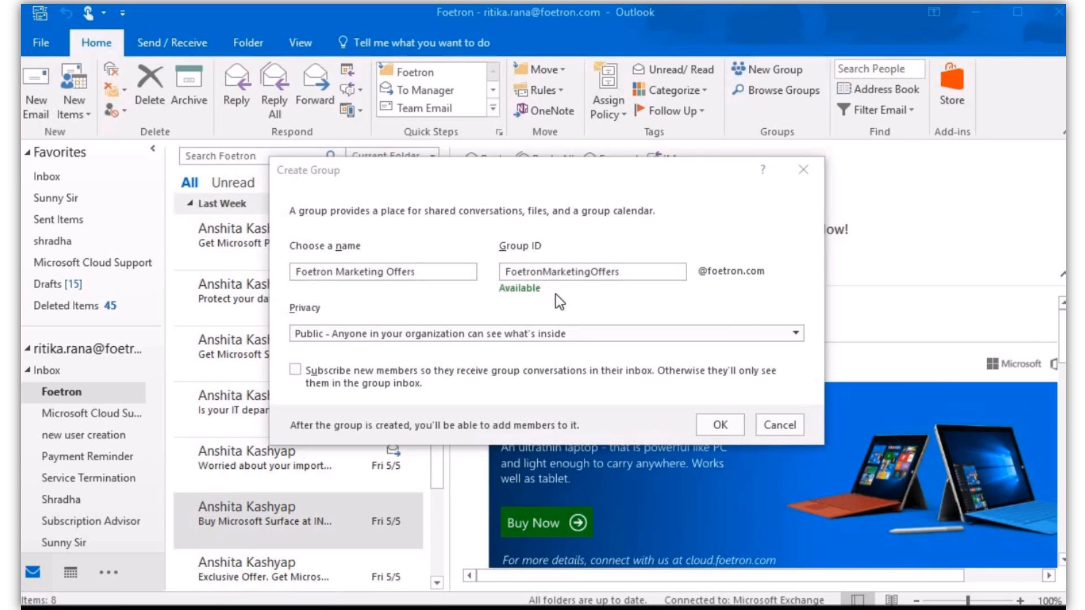
pyautogui.click(592, 272)
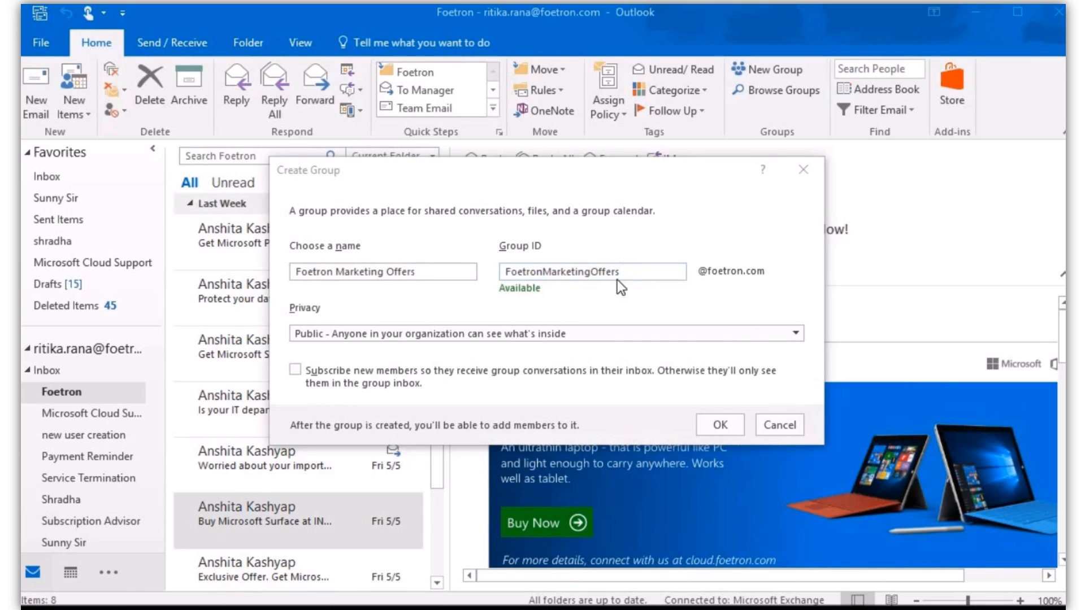
pyautogui.moveTo(364, 322)
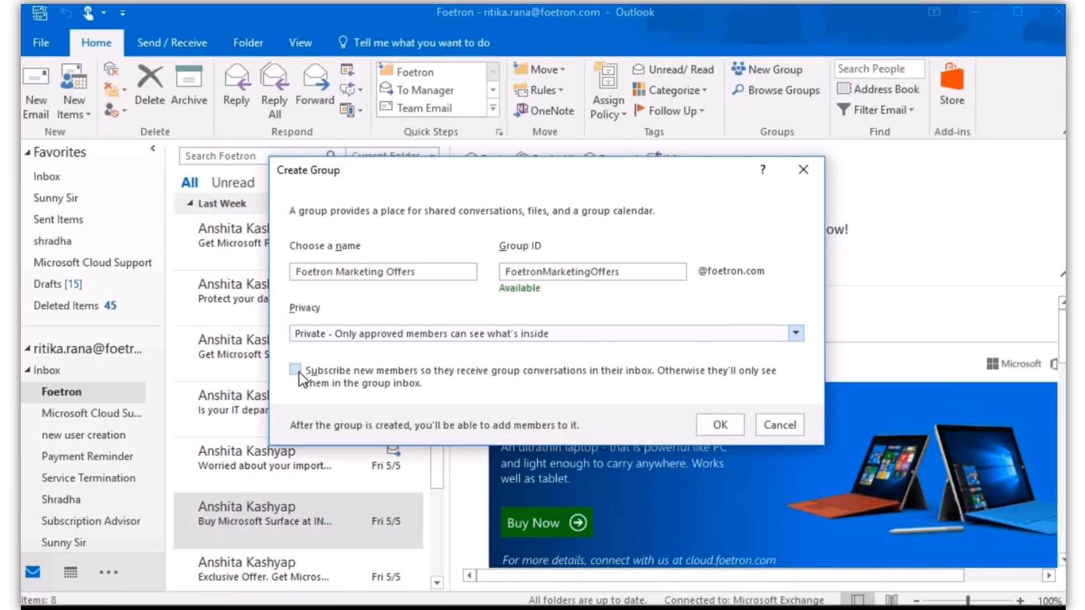
# Step: Tick the option to subscribe new members to group conversations
pyautogui.click(298, 370)
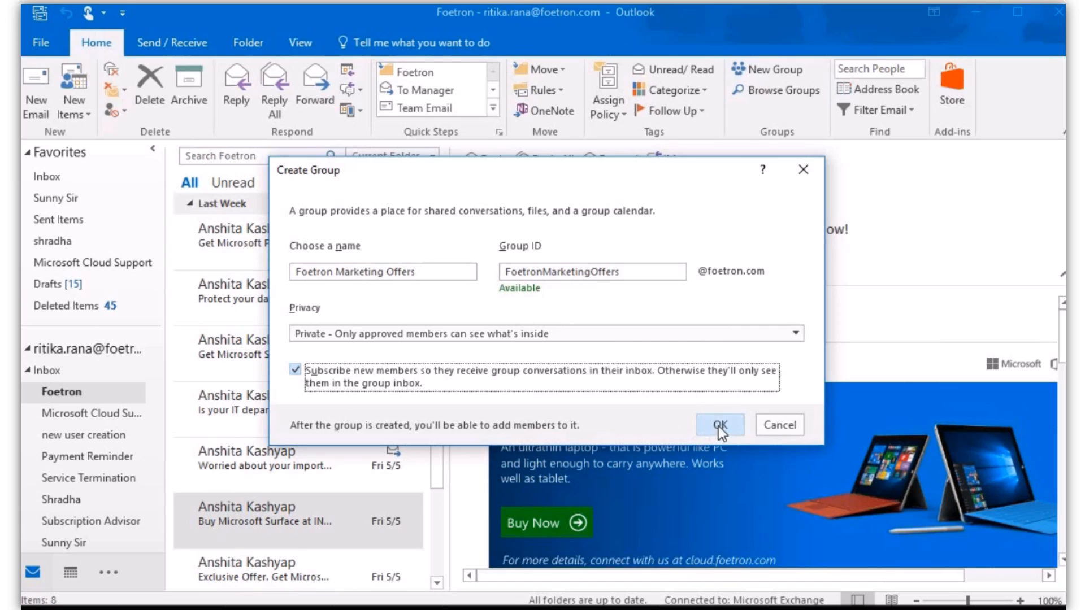
pyautogui.click(720, 425)
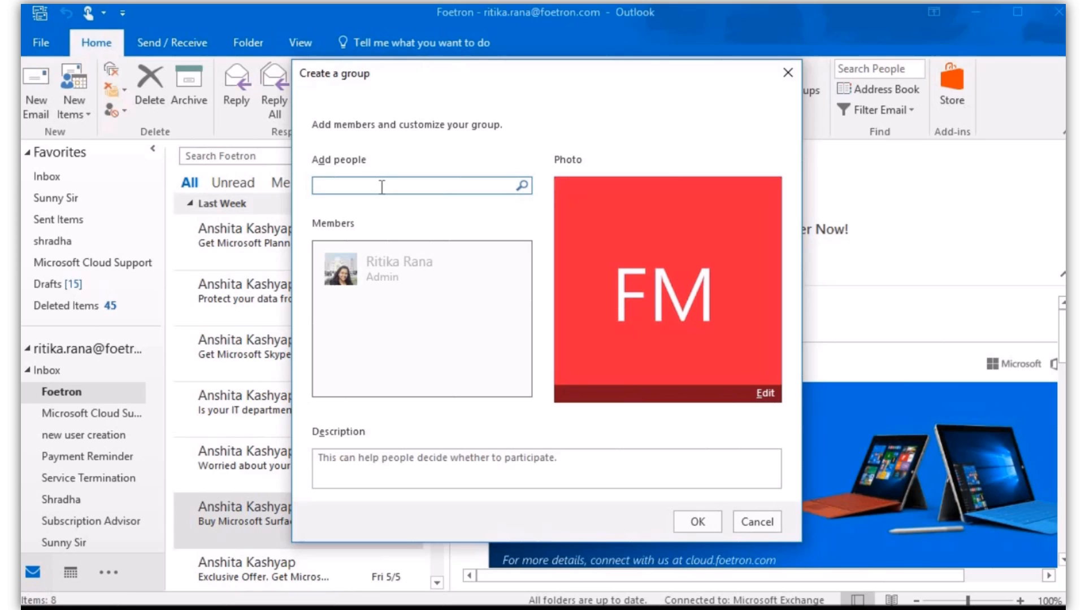
pyautogui.write('aditi')
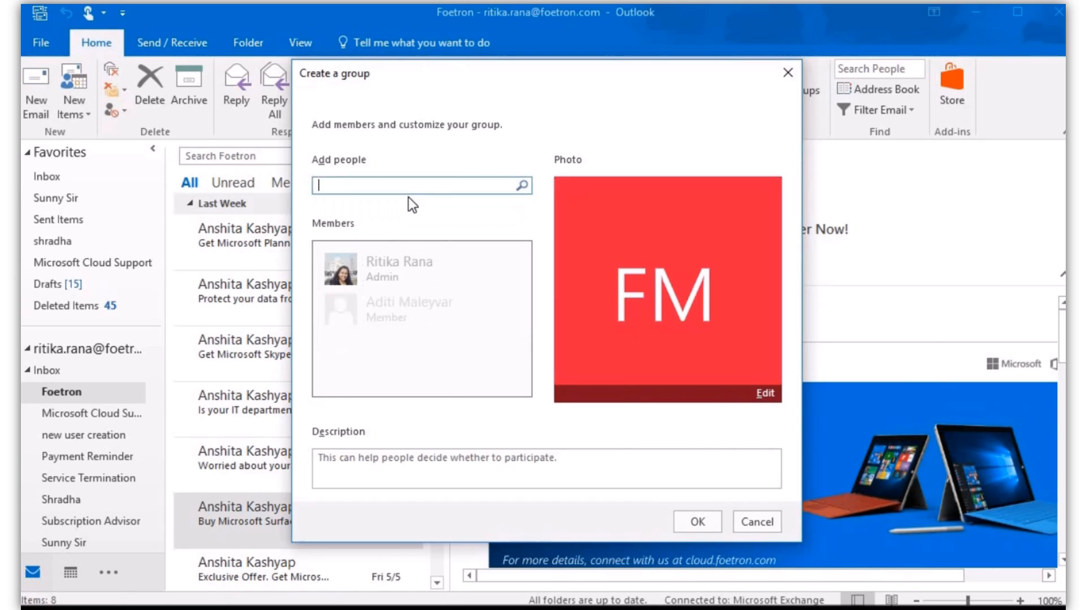
pyautogui.write('vika')
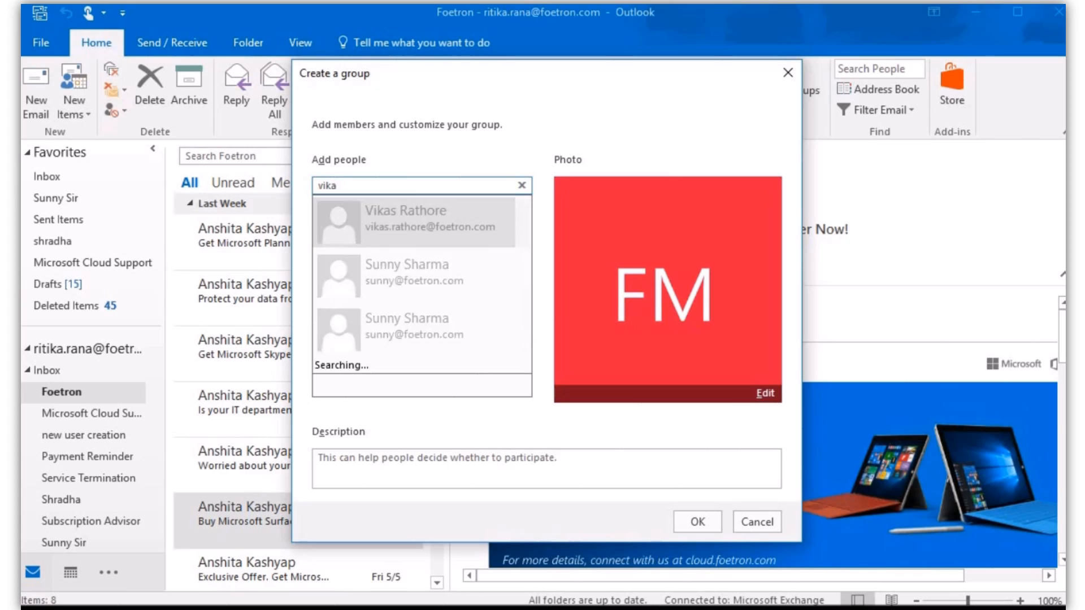
pyautogui.click(408, 218)
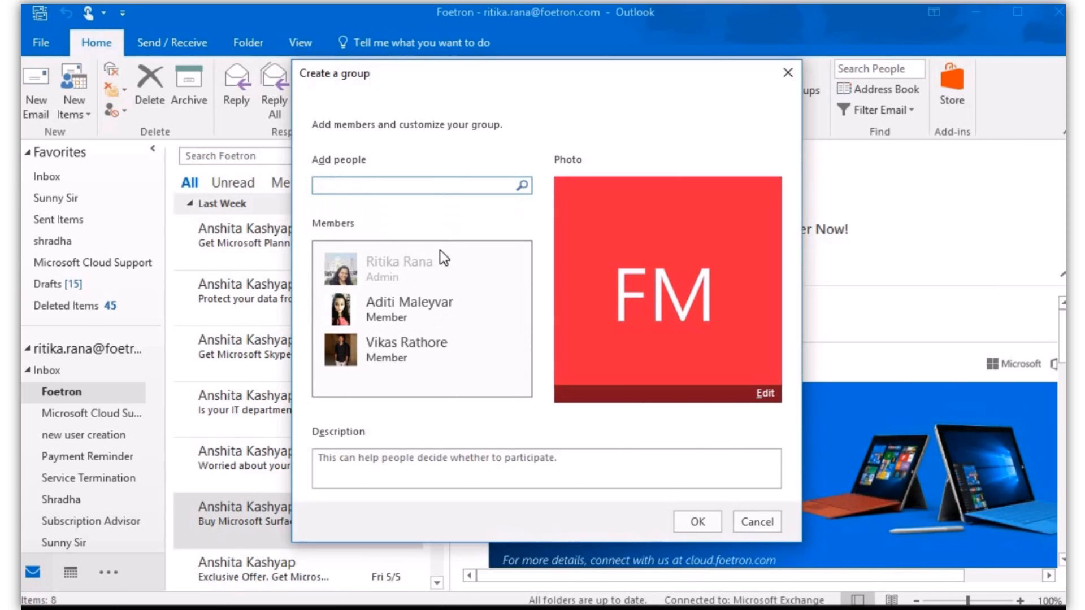
pyautogui.write('meg')
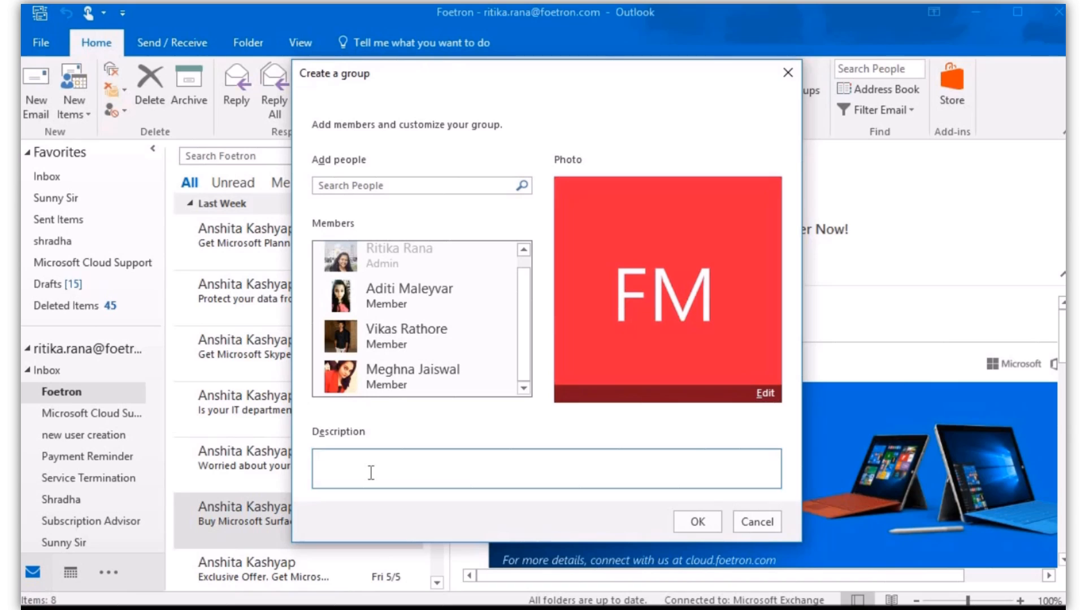
# Step: Describe the group as for discussing and strategizing offer plans, then finish creating it
pyautogui.write('This group is made for having the discussion  and strategize our plans for the offers launched by the company.')
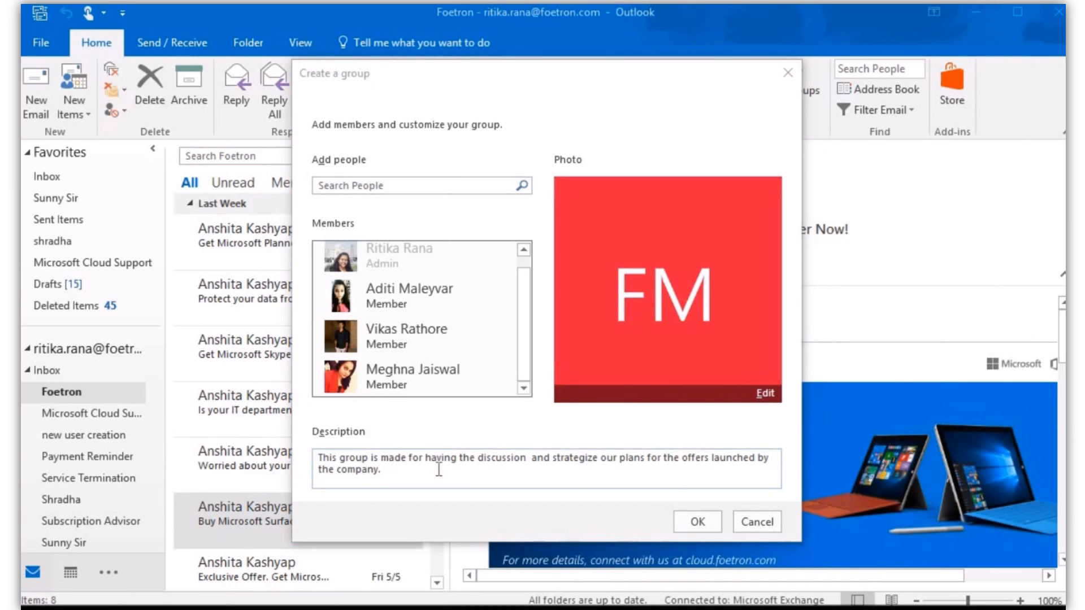
pyautogui.moveTo(651, 470)
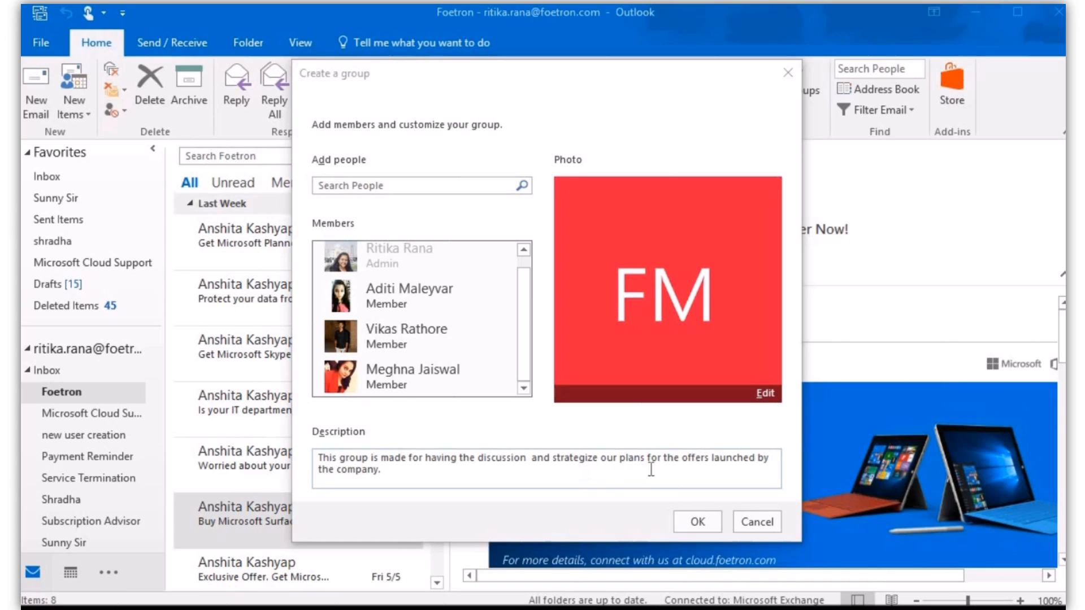
pyautogui.moveTo(679, 471)
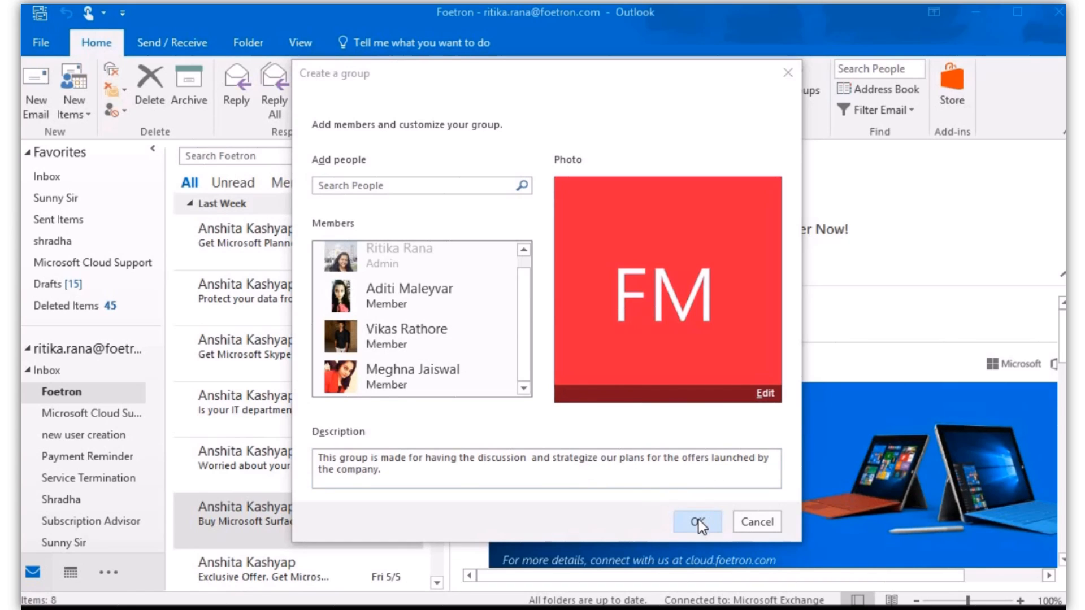
pyautogui.click(697, 521)
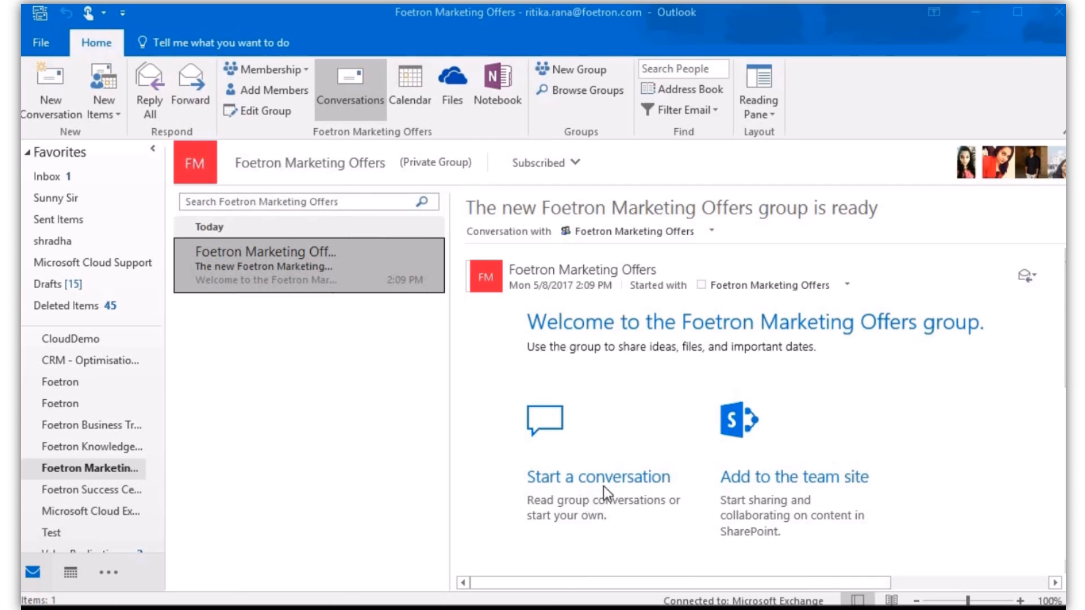
# Step: Scroll through the group's welcome message to the file-sharing and app suggestions
pyautogui.scroll(-3)
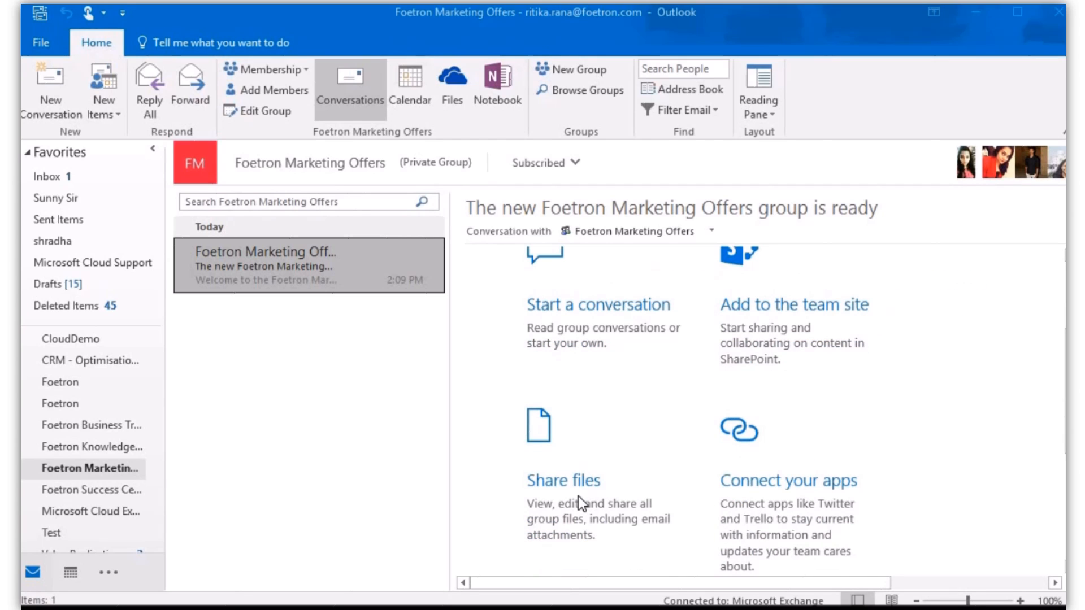